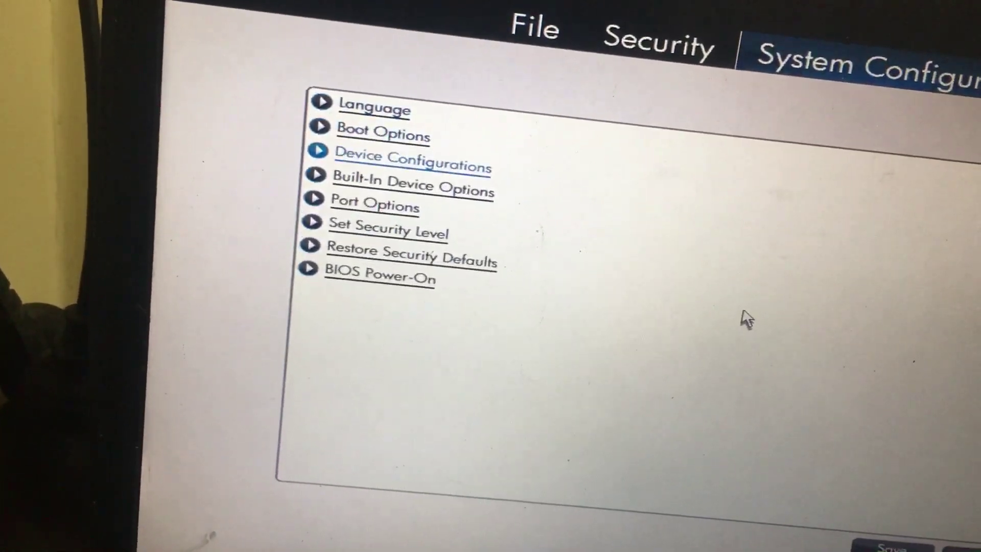
Show the Device Configurations page listing SATA Device Mode options AHCI, IDE and RAID
left_click(413, 155)
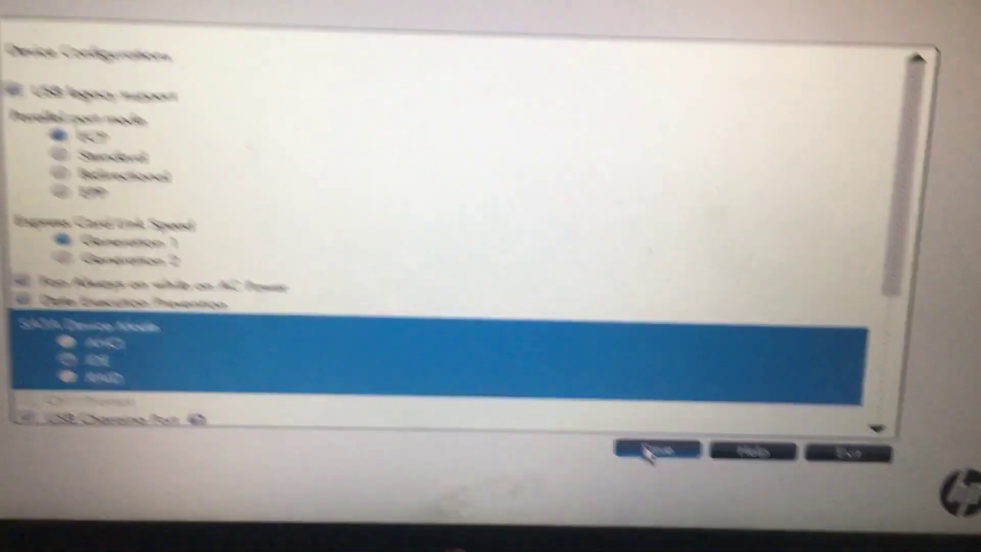
Save the device configuration and exit, reaching the Save Changes? Yes/No/Cancel prompt
left_click(656, 451)
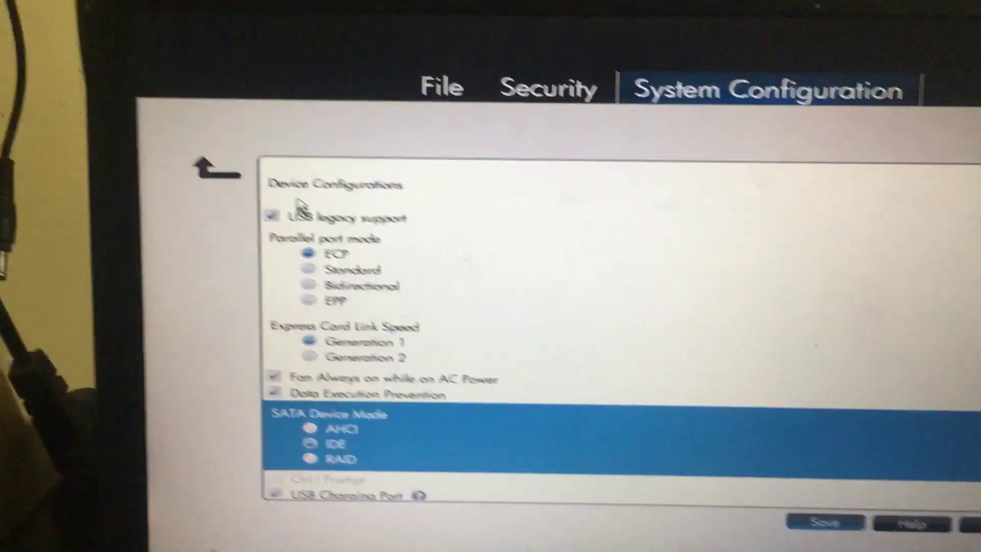
left_click(822, 525)
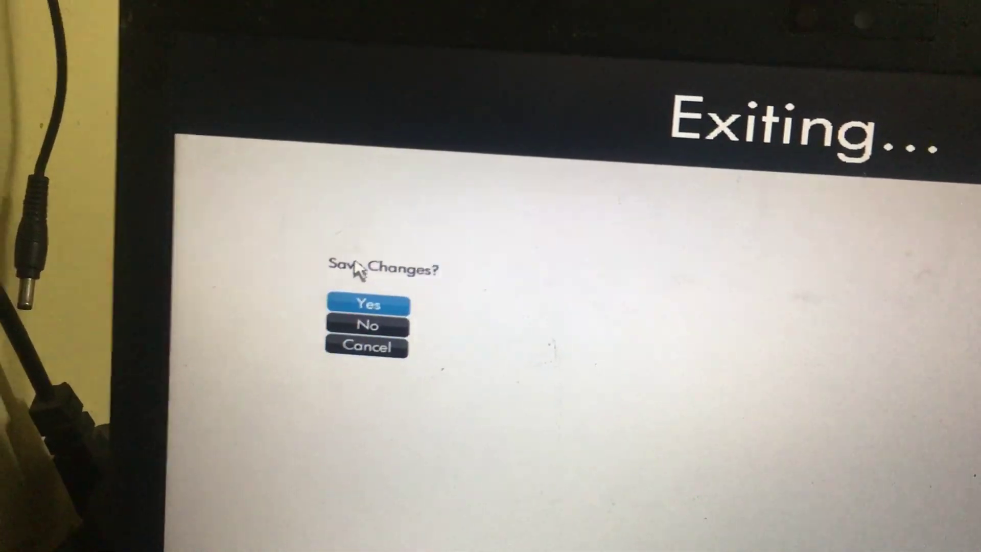